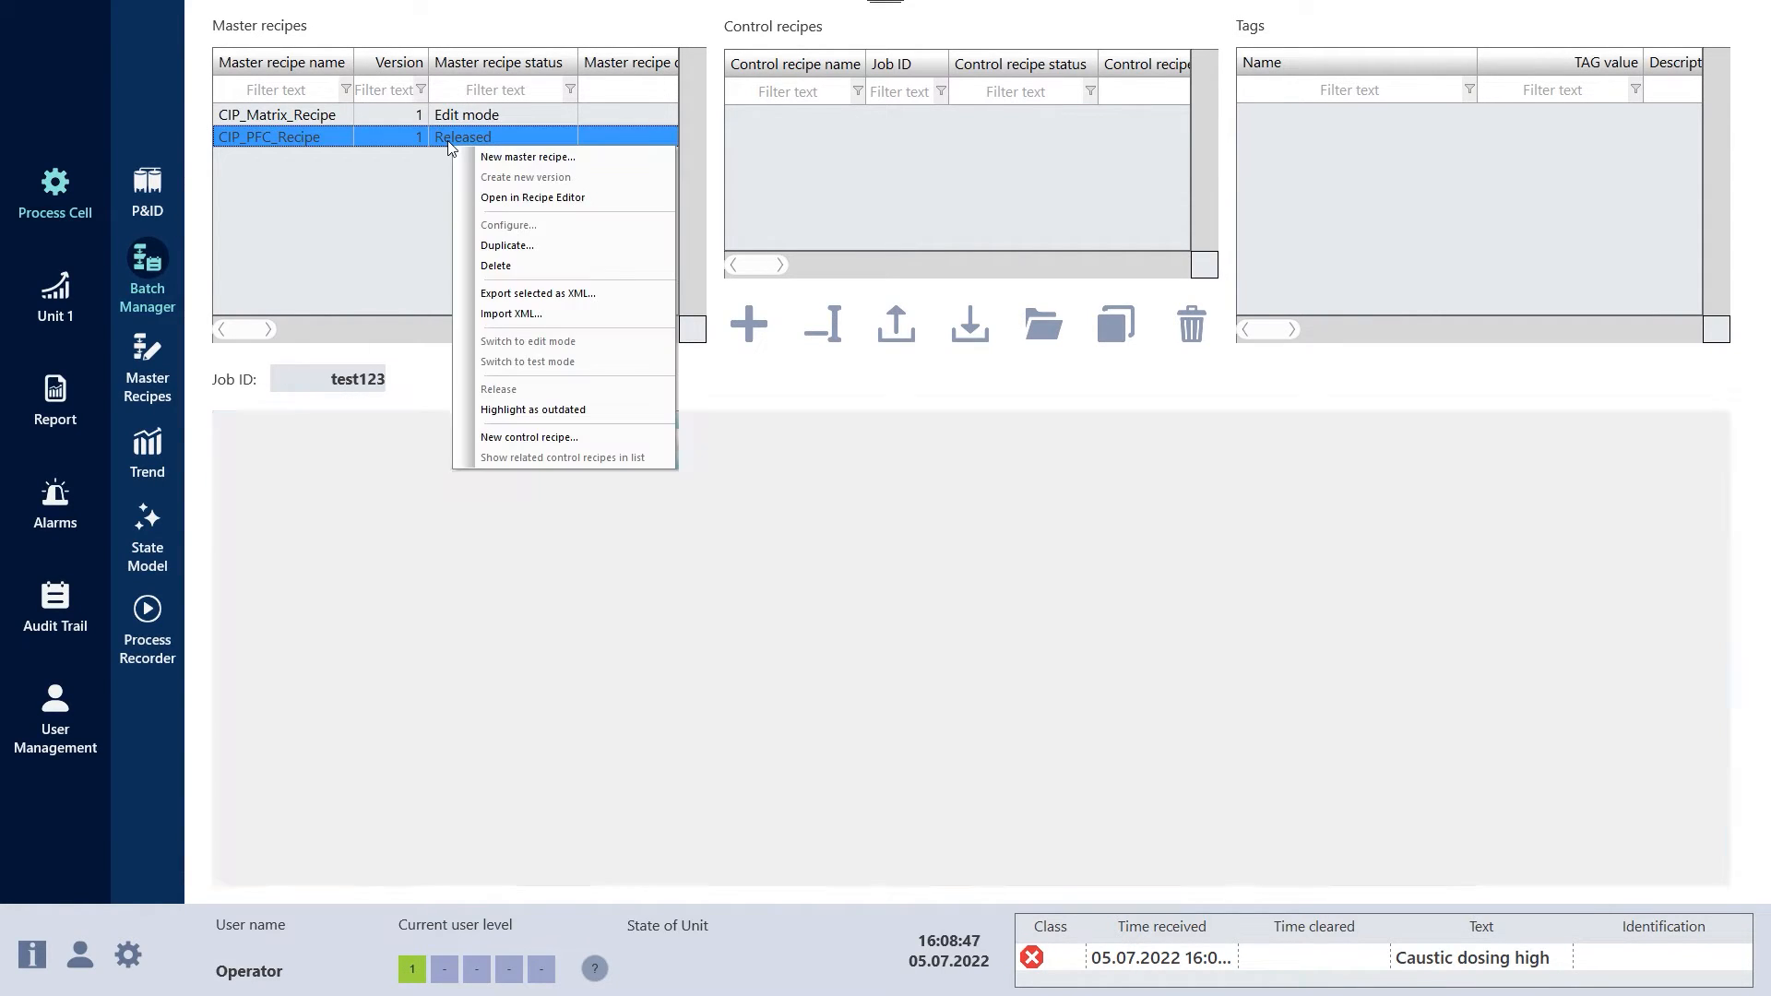
# Step: Create control recipe CIP_PFC_Recipe 1 from the CIP_PFC_Recipe master recipe, keeping the default name
pyautogui.click(532, 198)
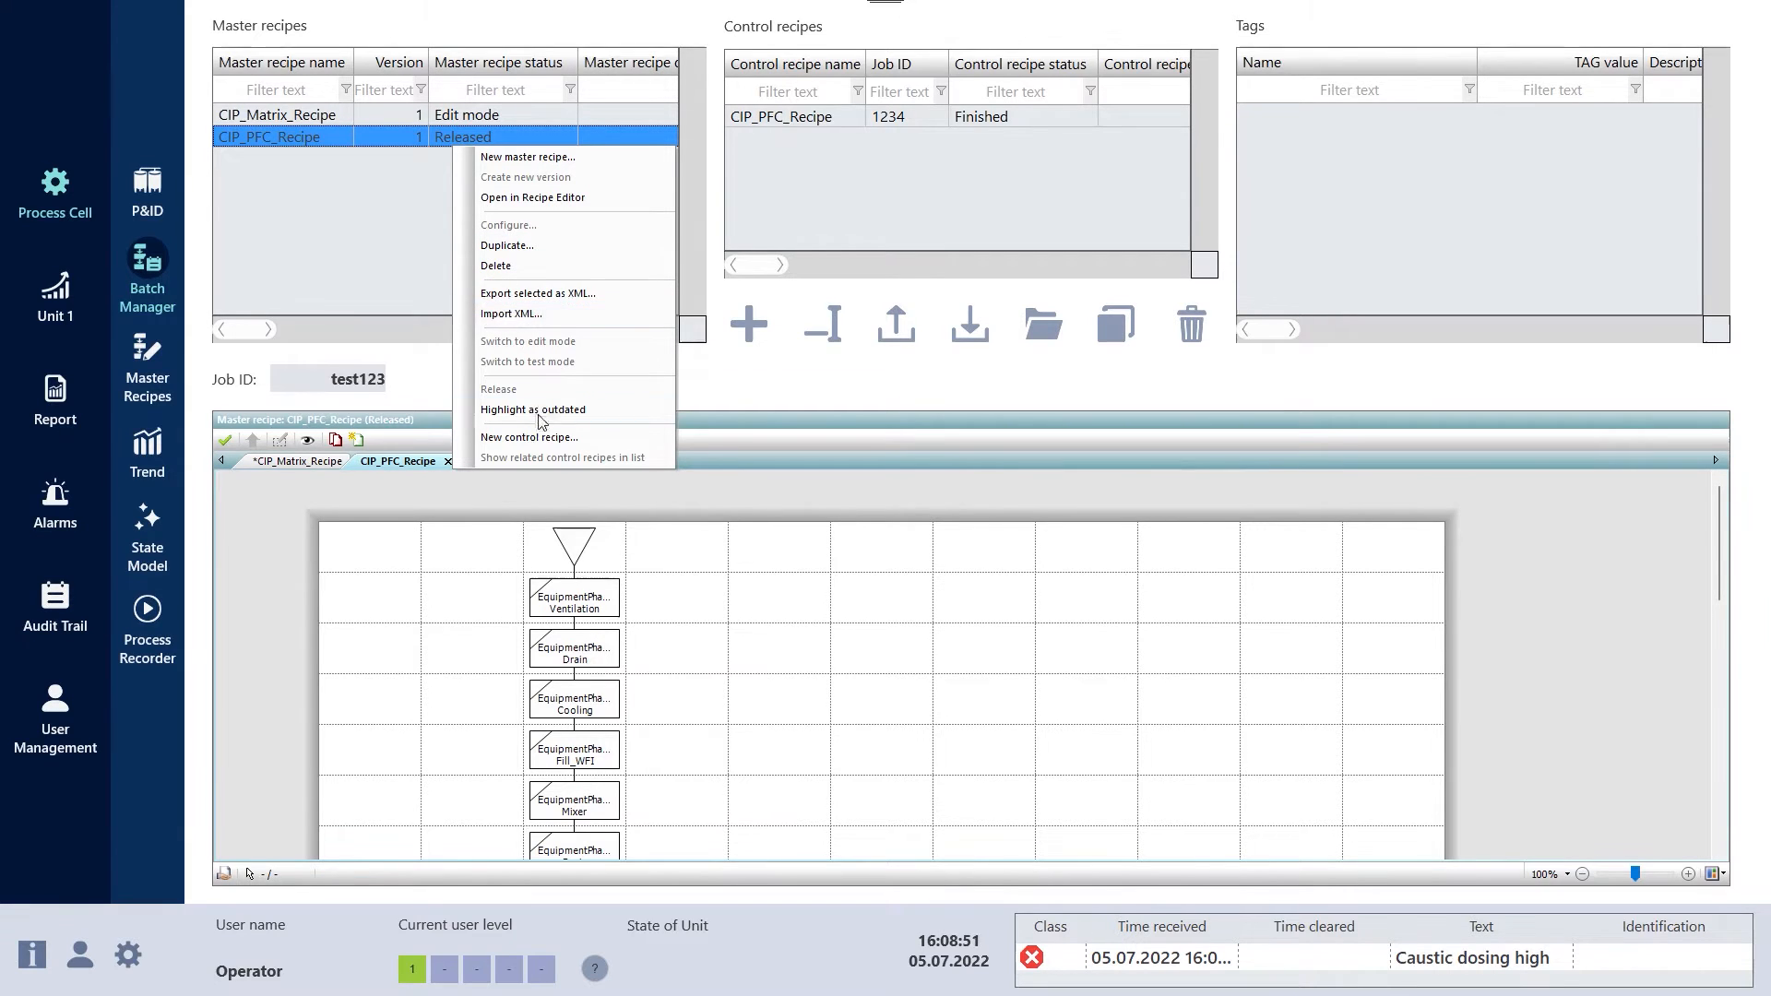
pyautogui.click(528, 437)
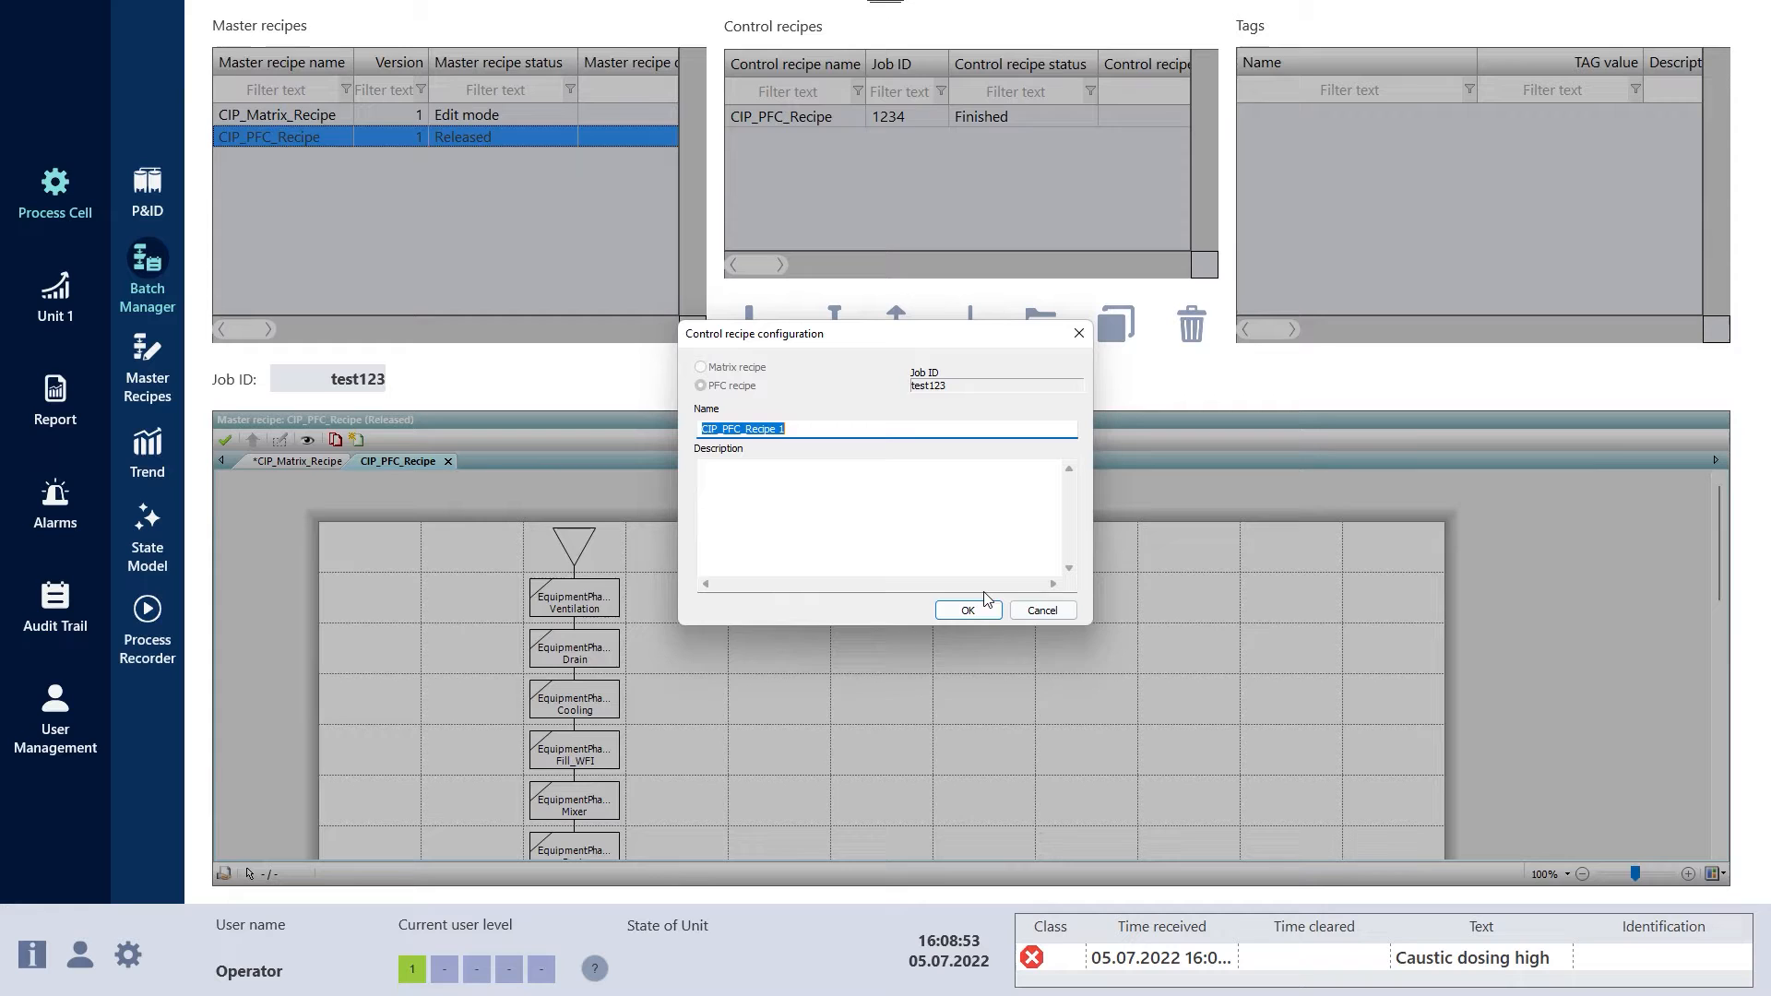
pyautogui.click(966, 611)
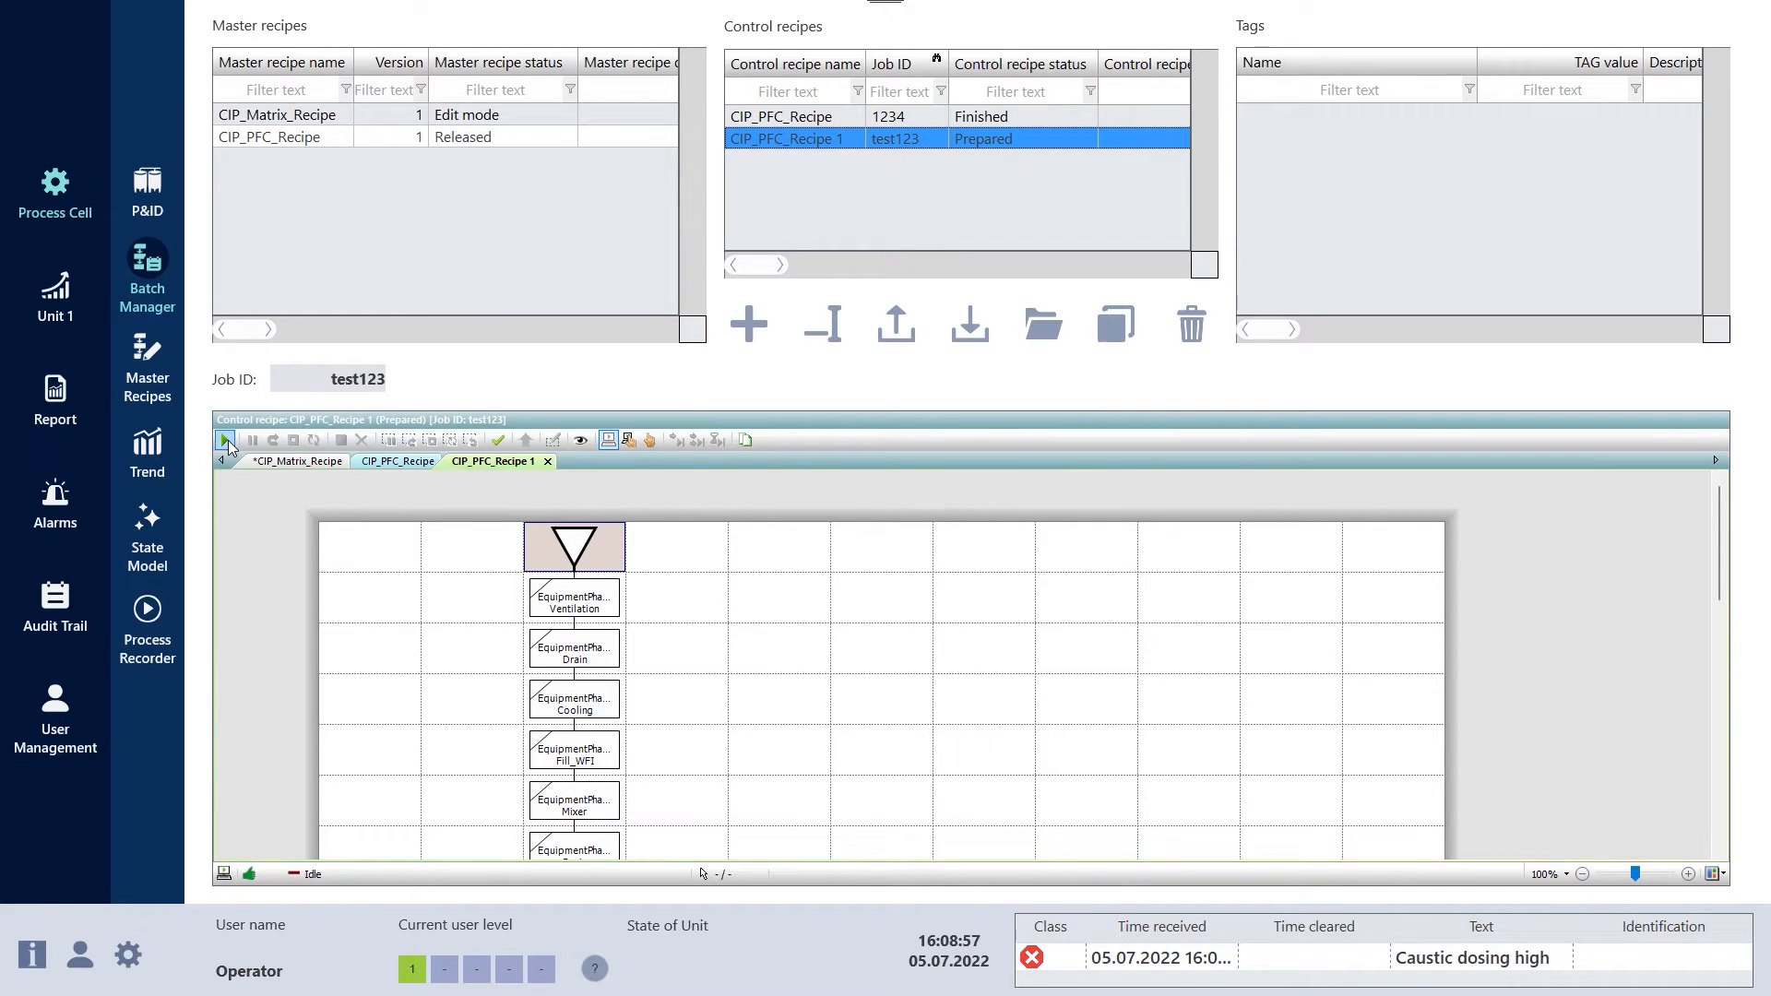
pyautogui.click(225, 439)
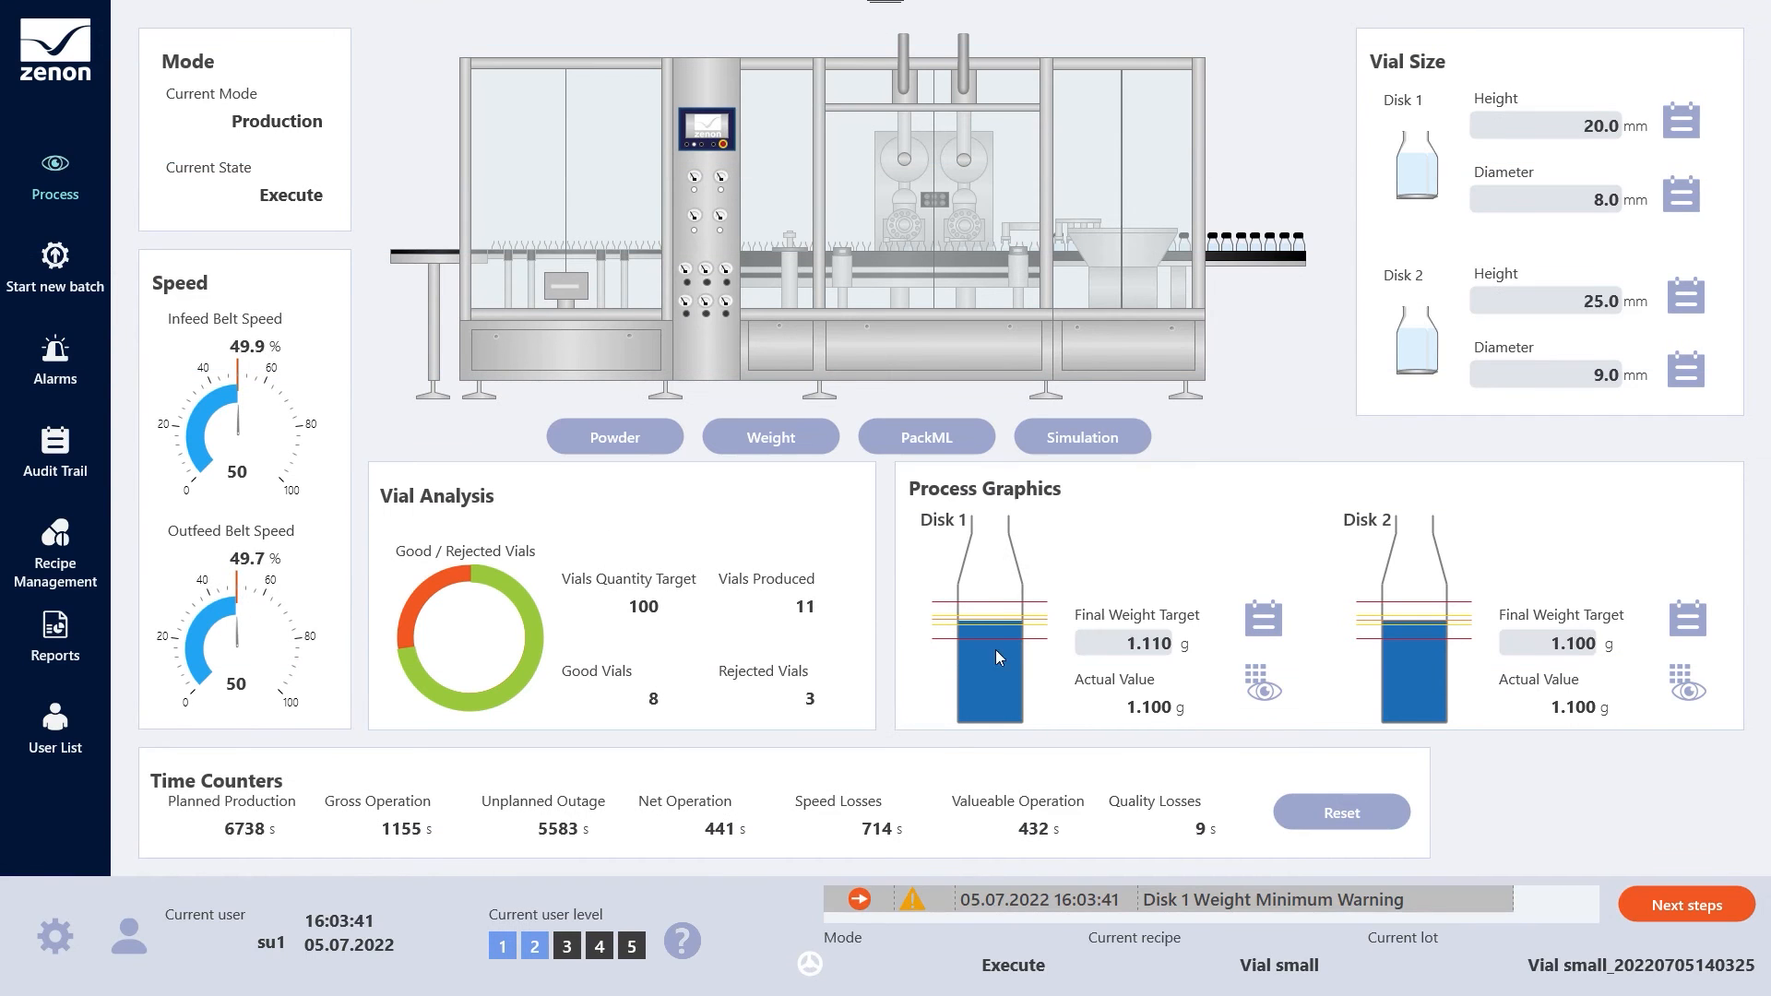
# Step: Enter 1.110 as Disk 1's Final Weight Target, triggering the eSignature request
pyautogui.click(1140, 644)
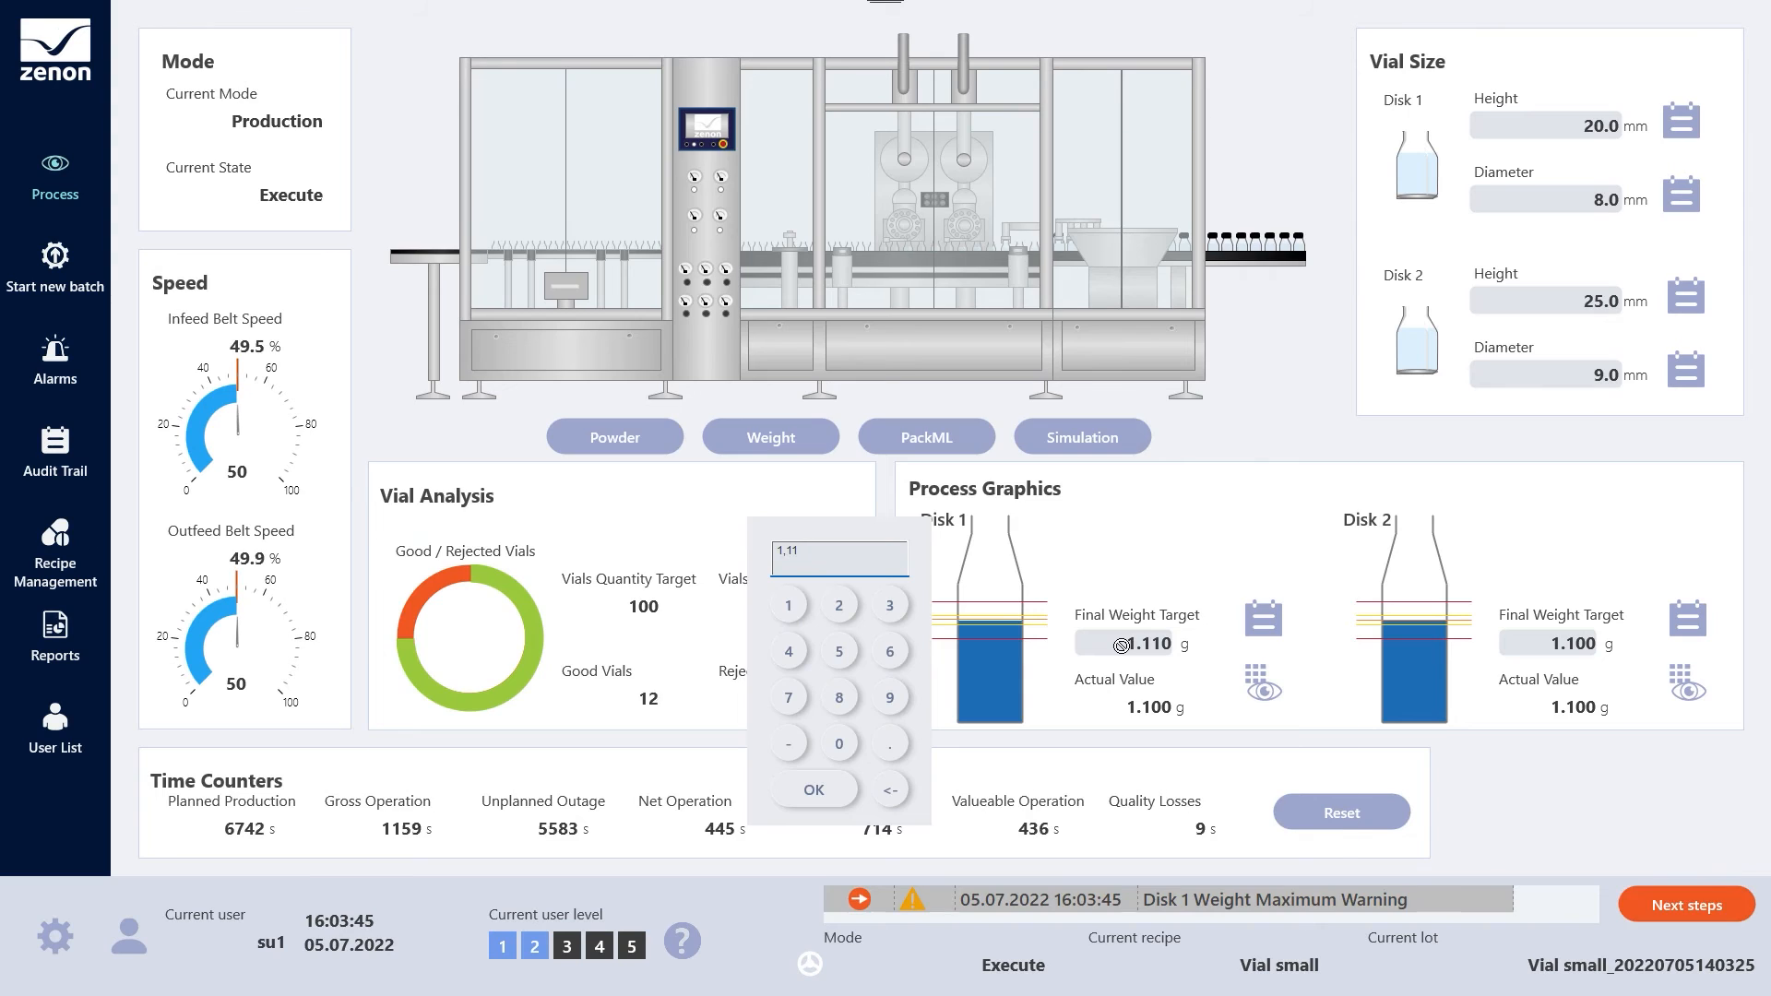
pyautogui.click(813, 787)
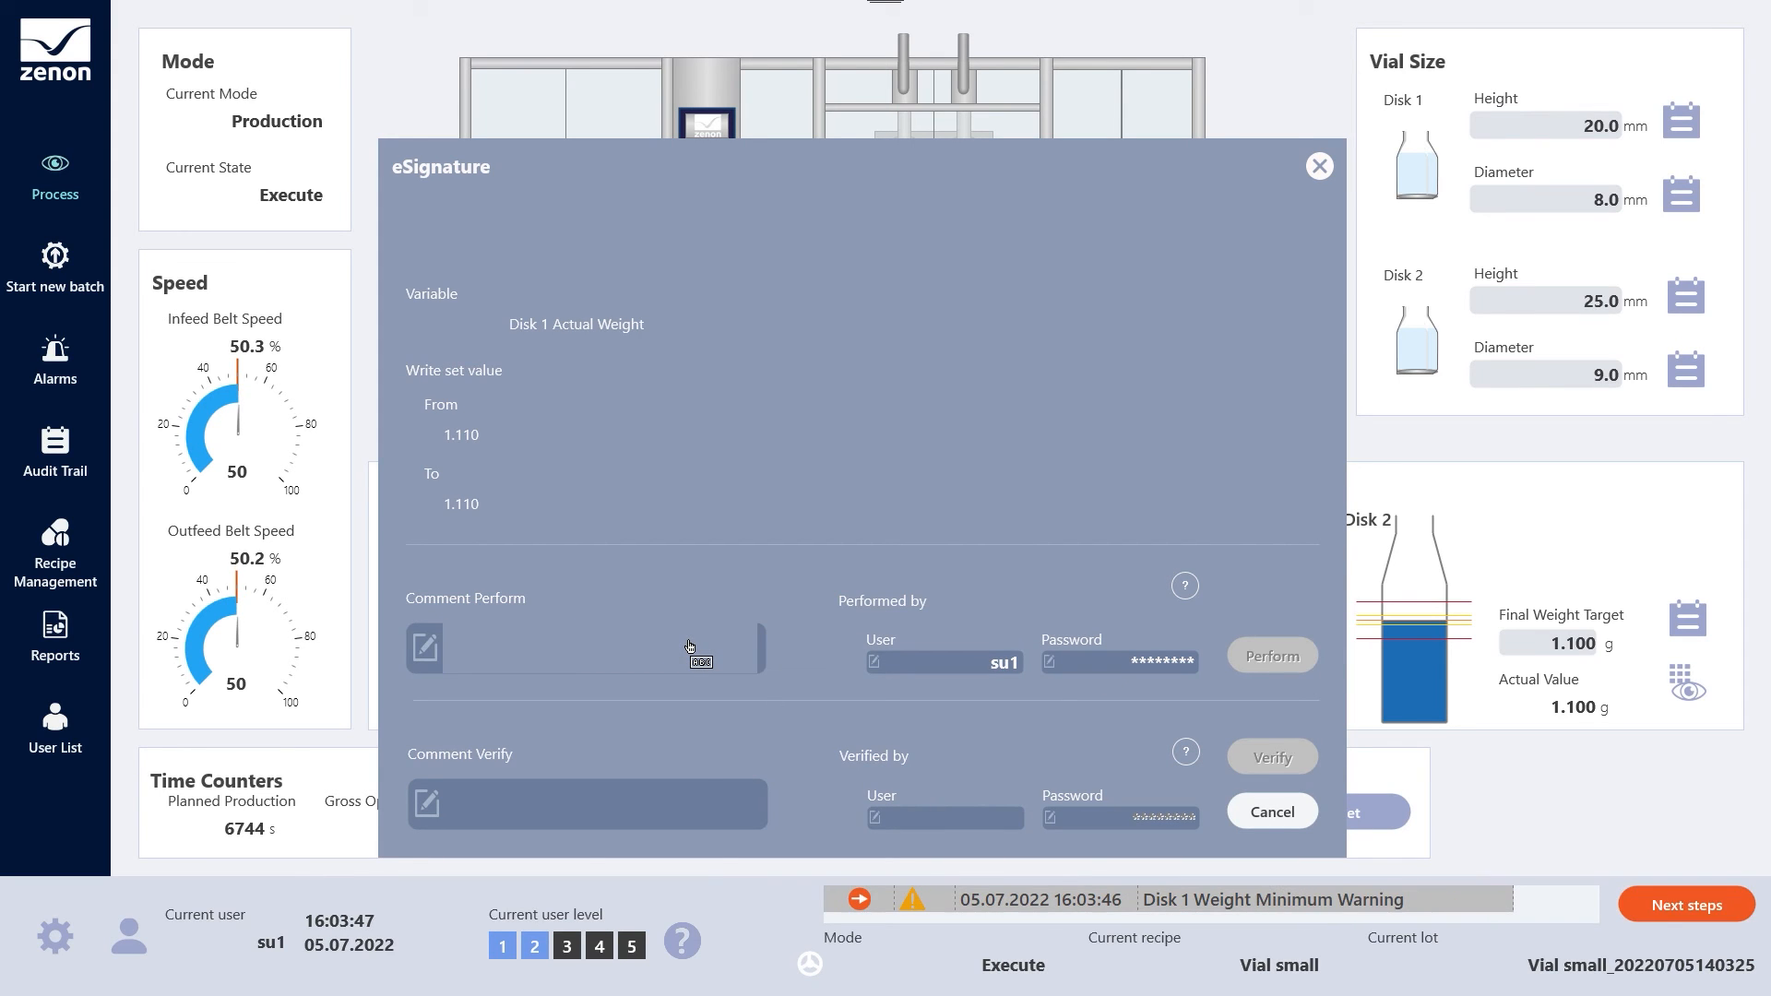